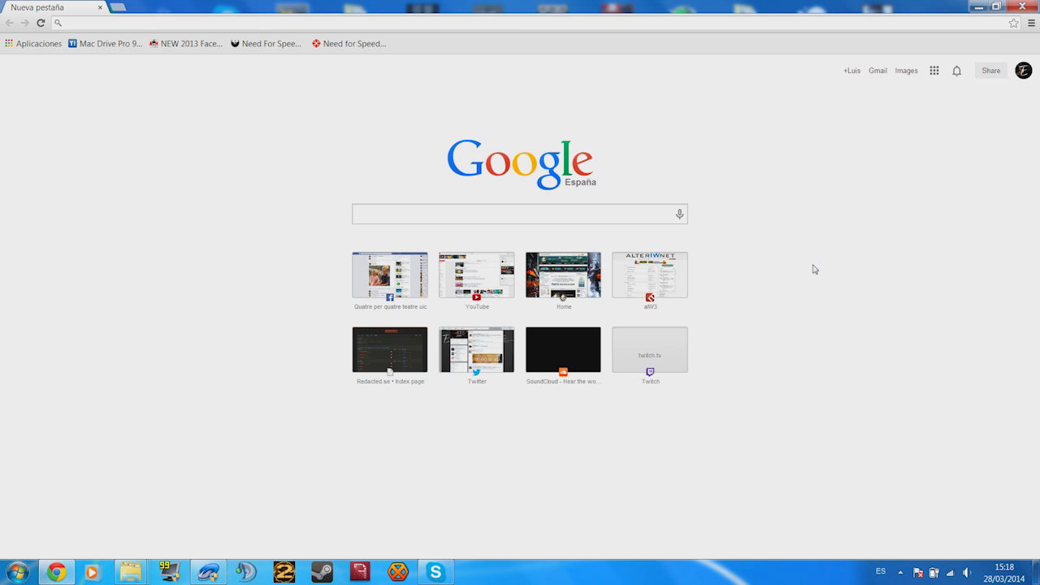
mouse_move(324, 5)
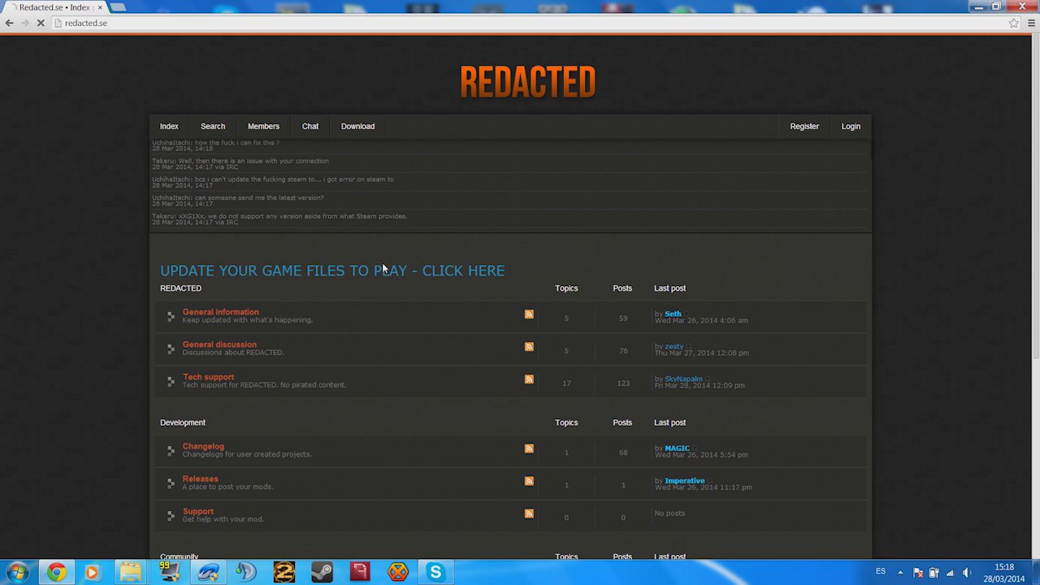
Step: Follow the 'Update your game files' link to the dl.redacted.se download page
click(331, 270)
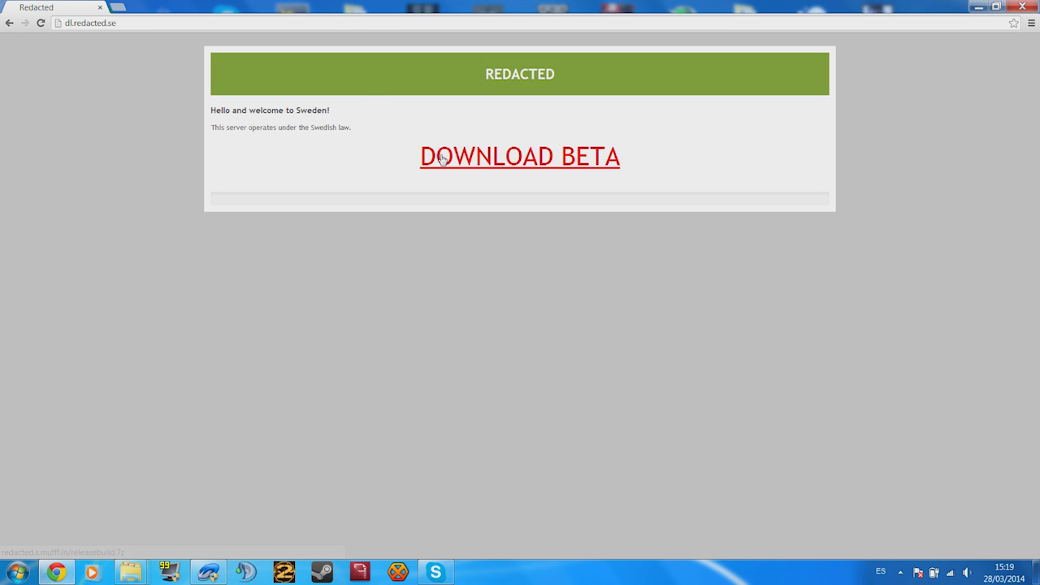
Step: Download the beta build and extract releasebuild.7z into a releasebuild folder
click(519, 156)
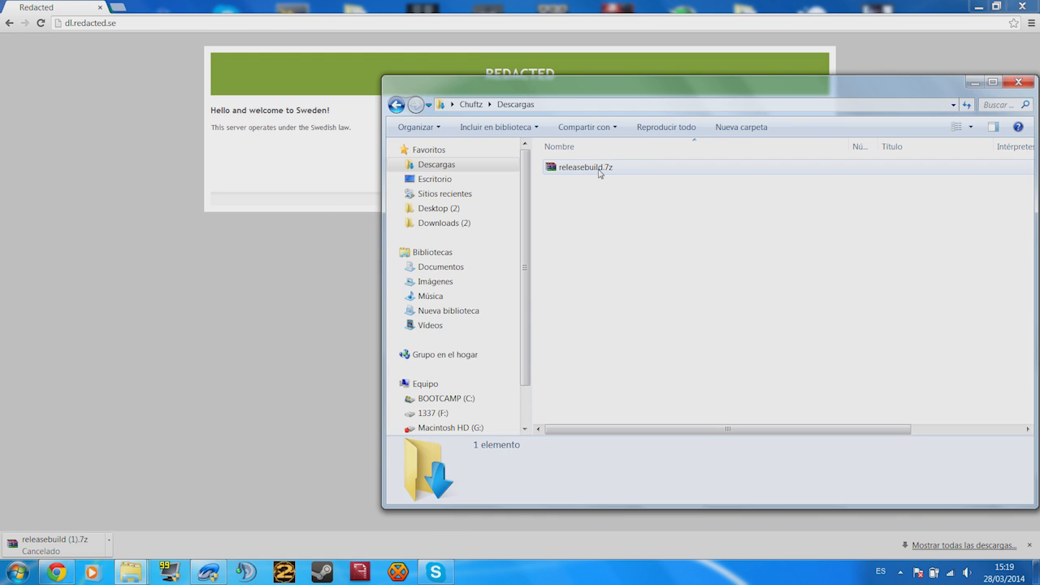
right_click(585, 167)
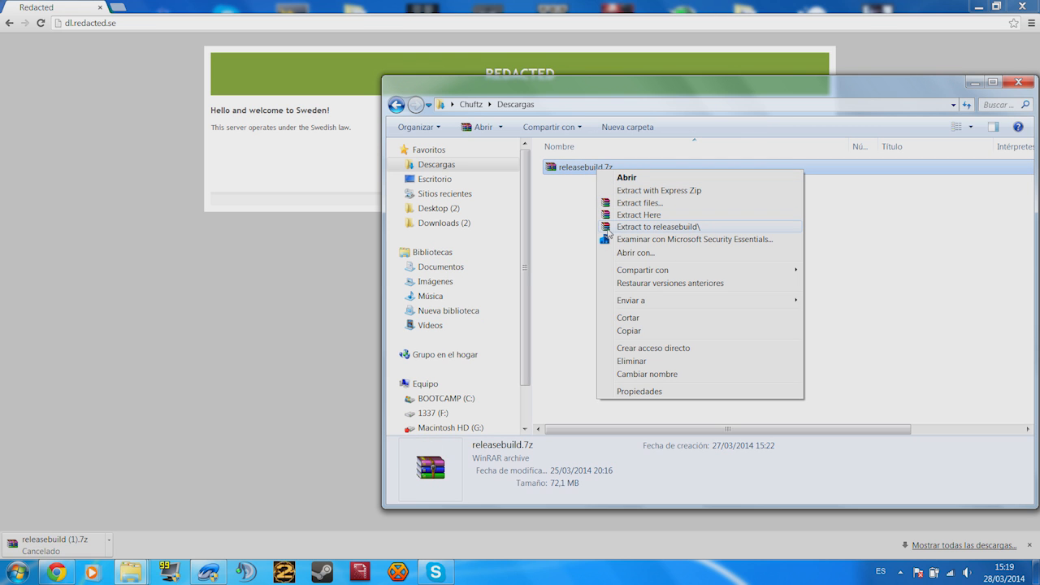
click(658, 227)
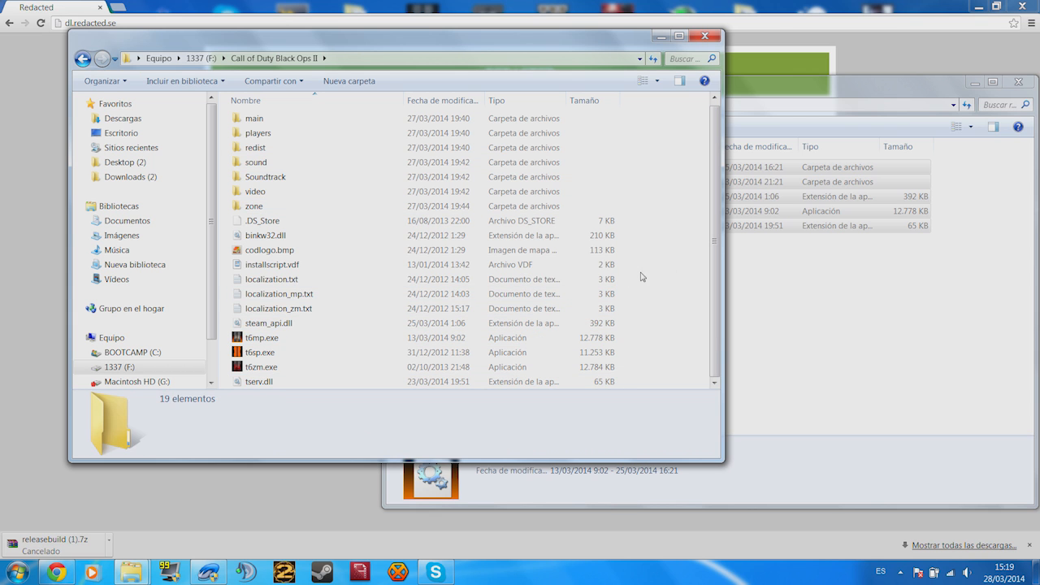
Step: Launch t6mp.exe from the game folder, then return to Chrome
click(262, 337)
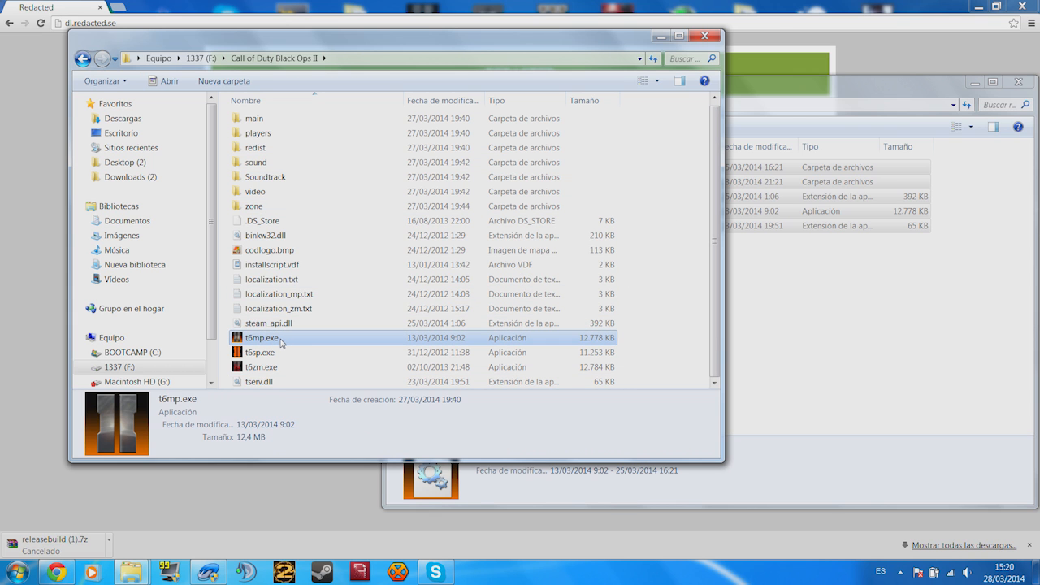
mouse_move(280, 341)
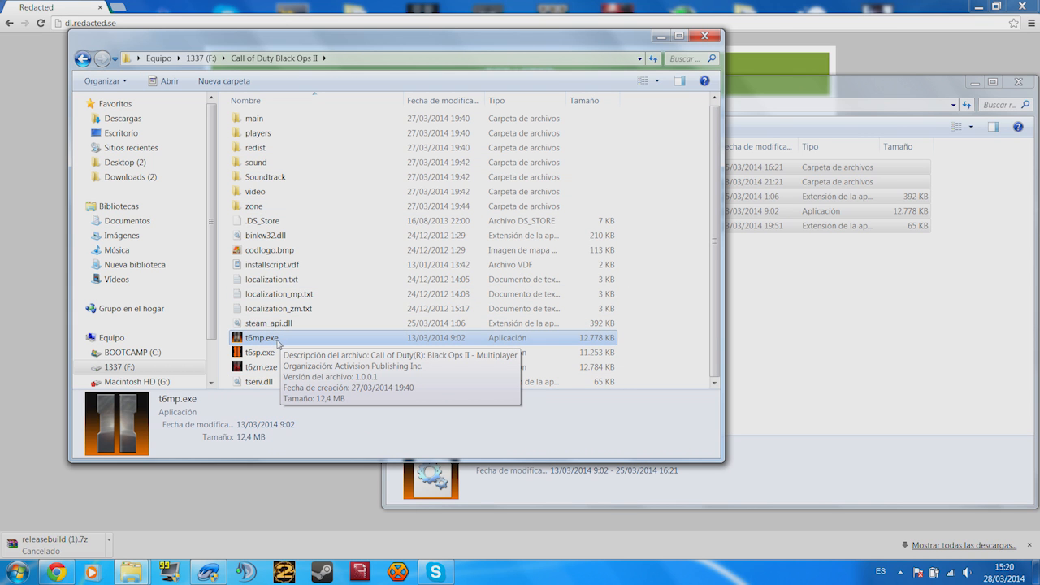
double_click(262, 337)
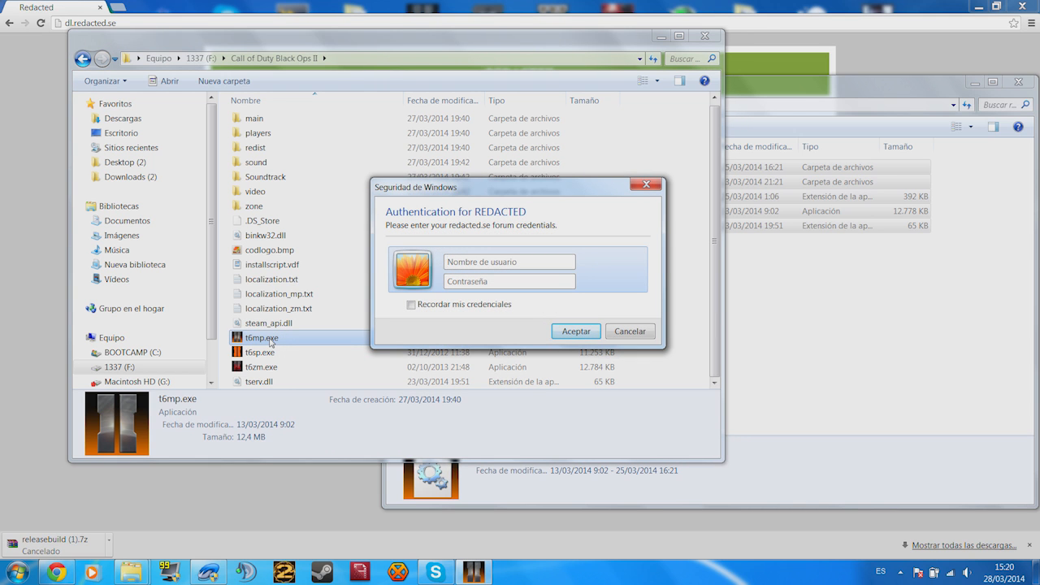
click(509, 261)
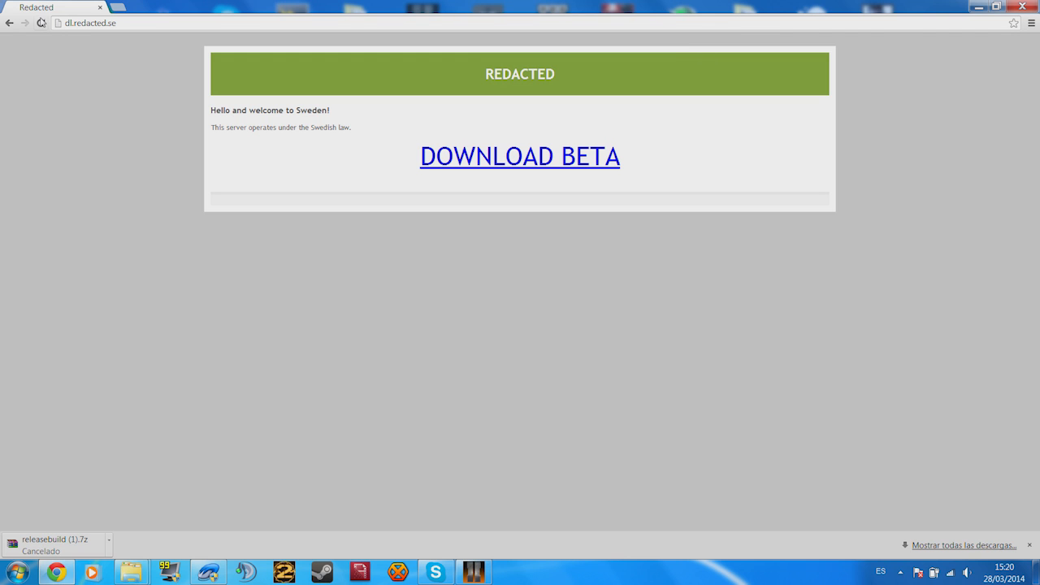
Step: Agree to the Redacted forum registration terms, then bring back the game's login prompt
click(519, 156)
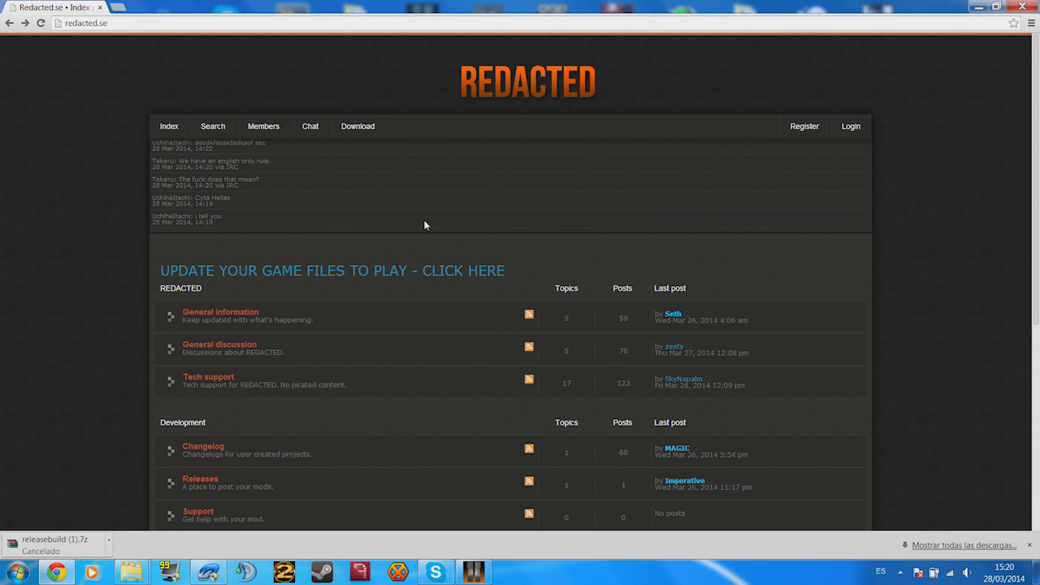
click(803, 126)
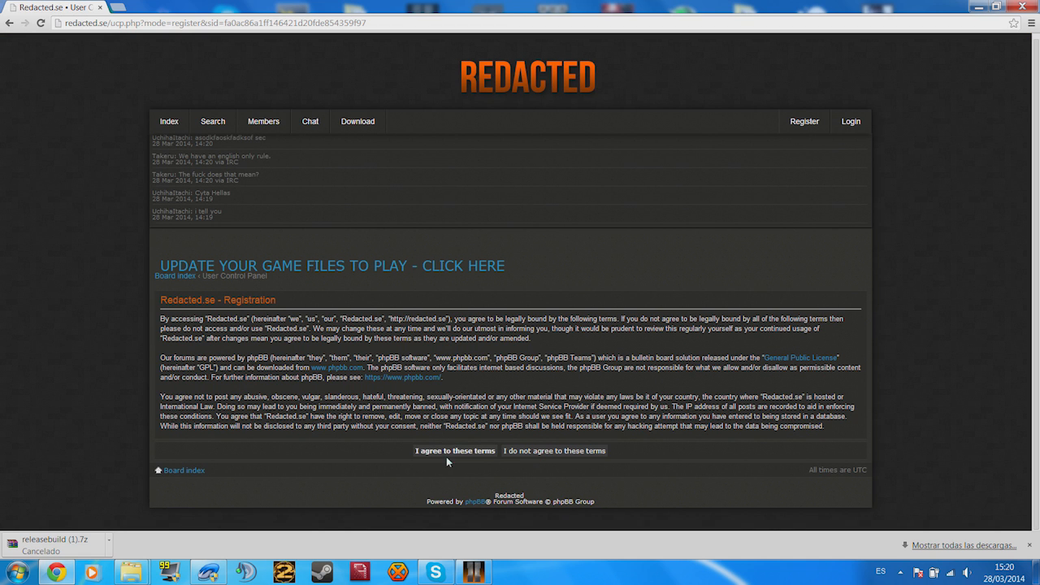
click(454, 450)
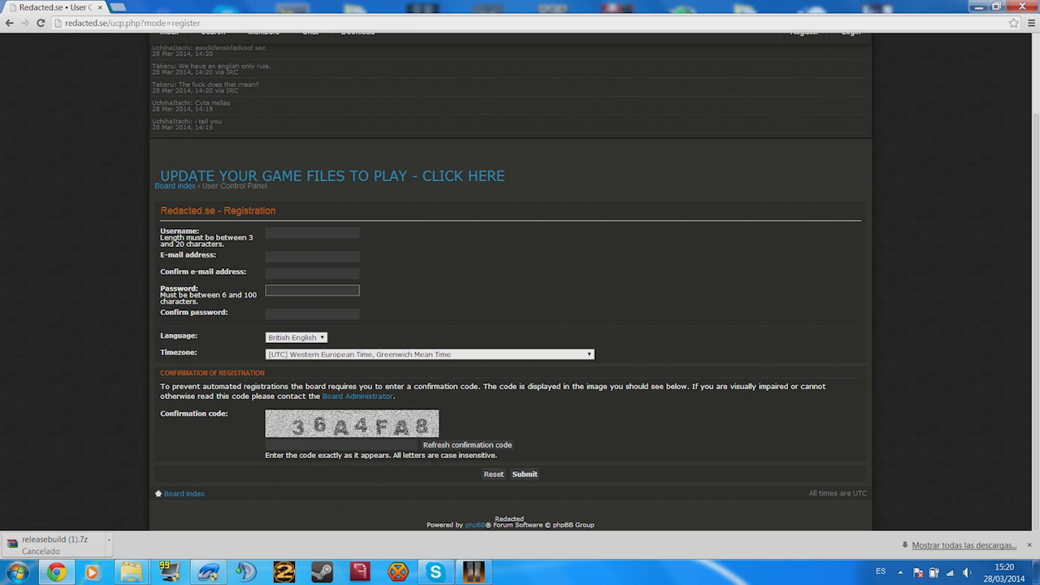
click(312, 232)
text(Torre)
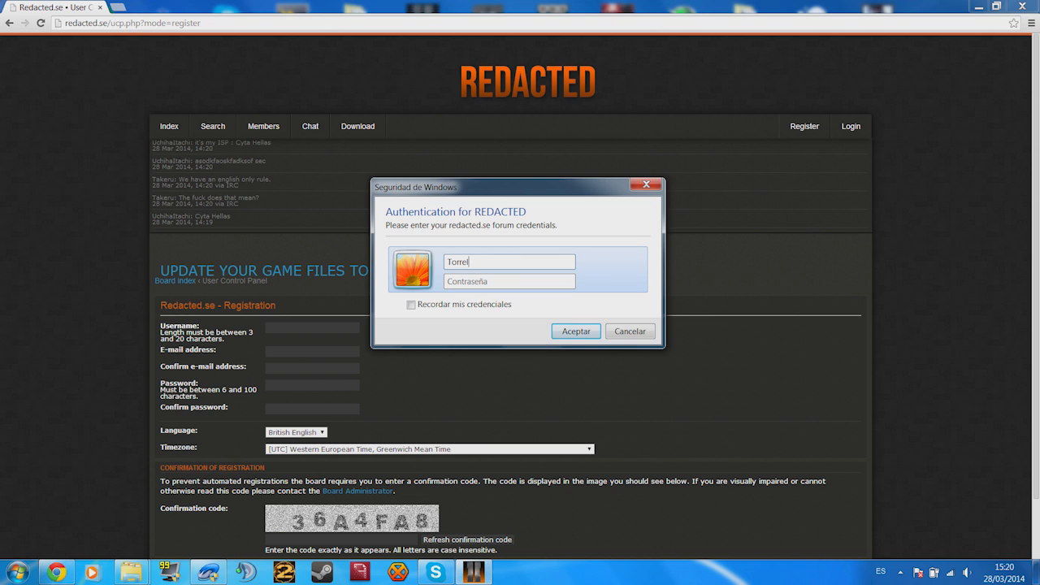
Step: Enter username 'les' and the password, and tick remember my credentials
text(les)
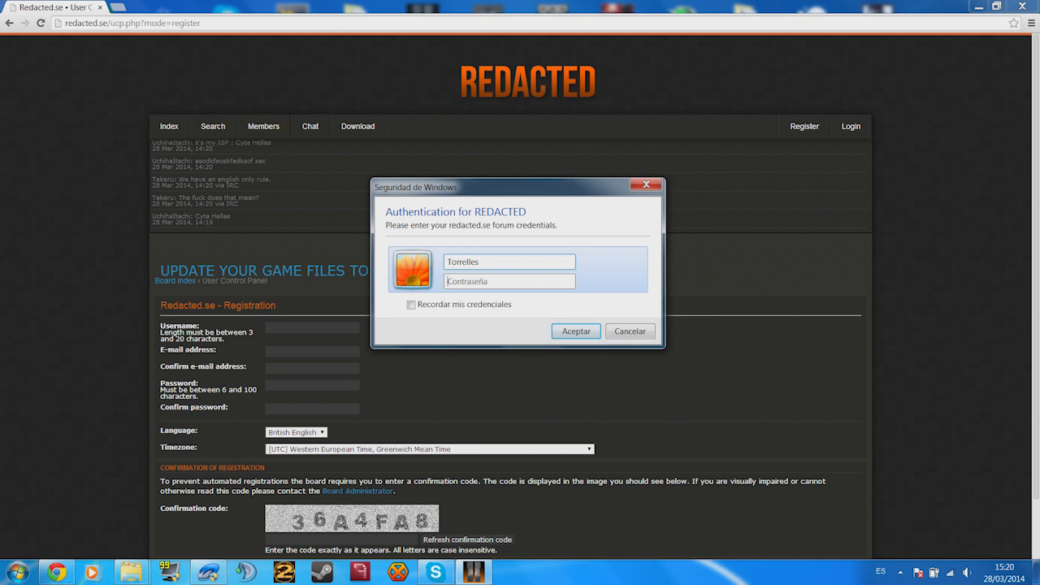
text(***)
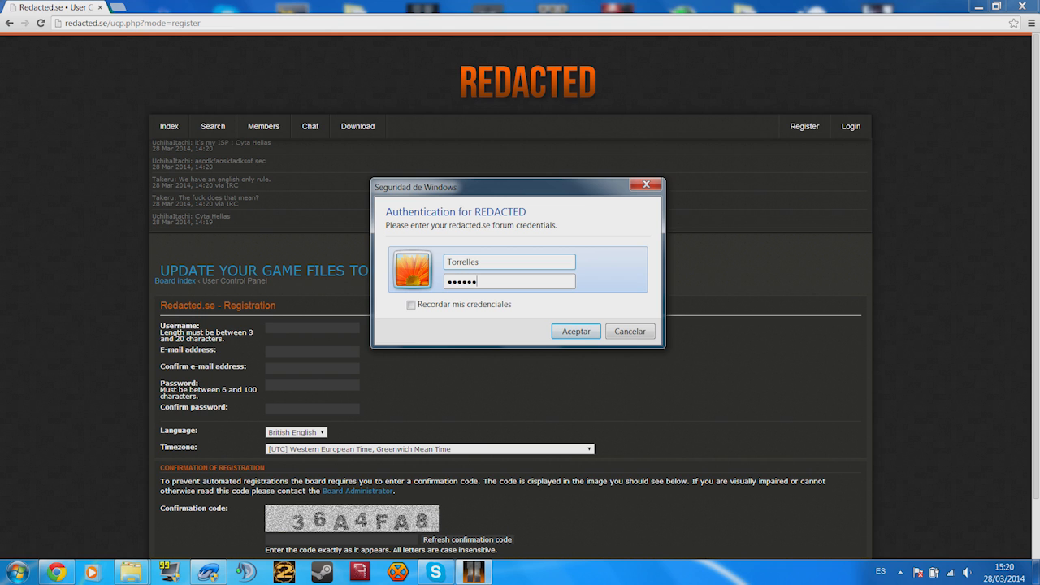
click(411, 304)
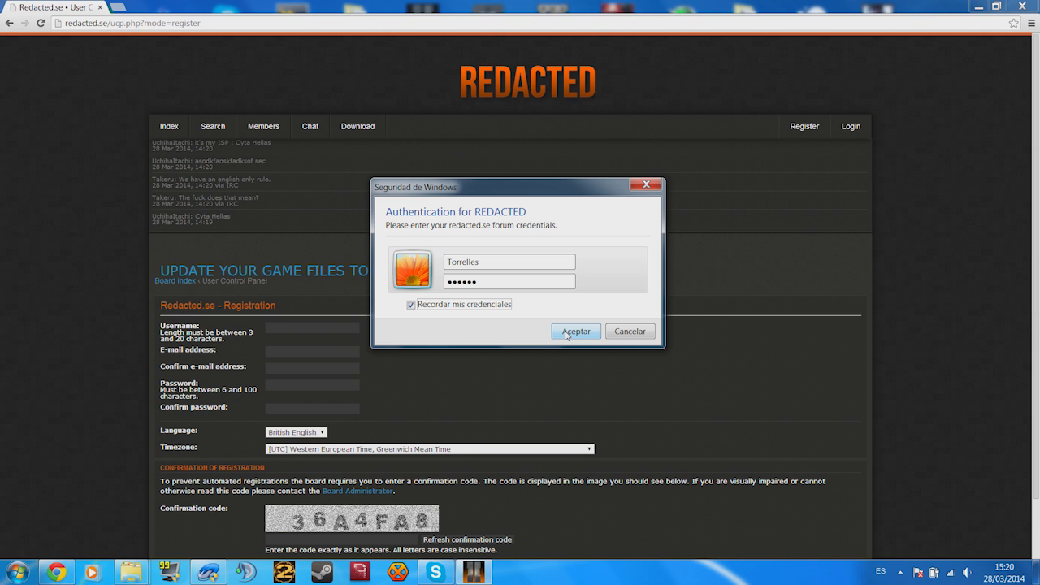
mouse_move(623, 342)
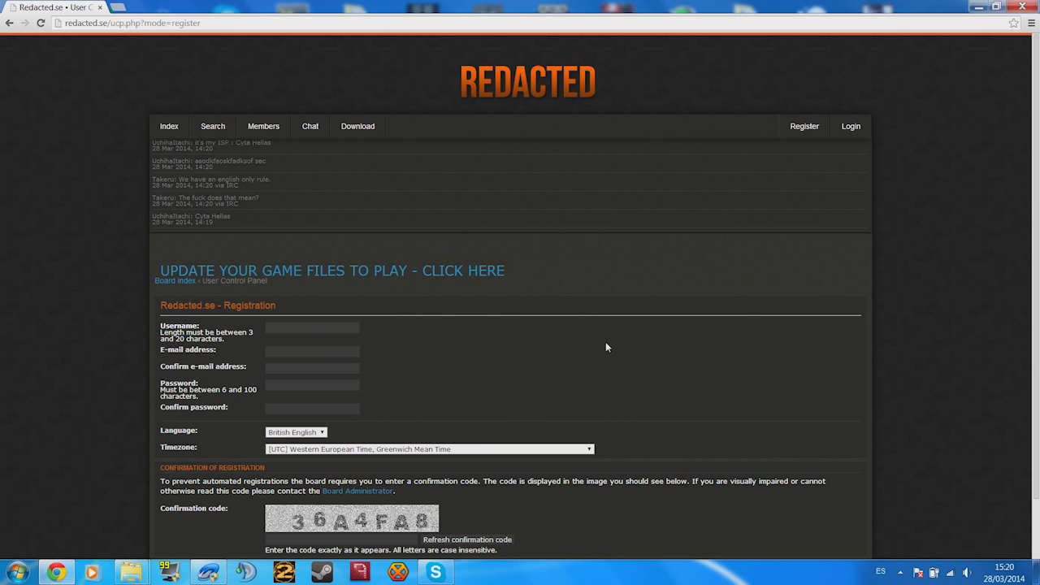
mouse_move(591, 305)
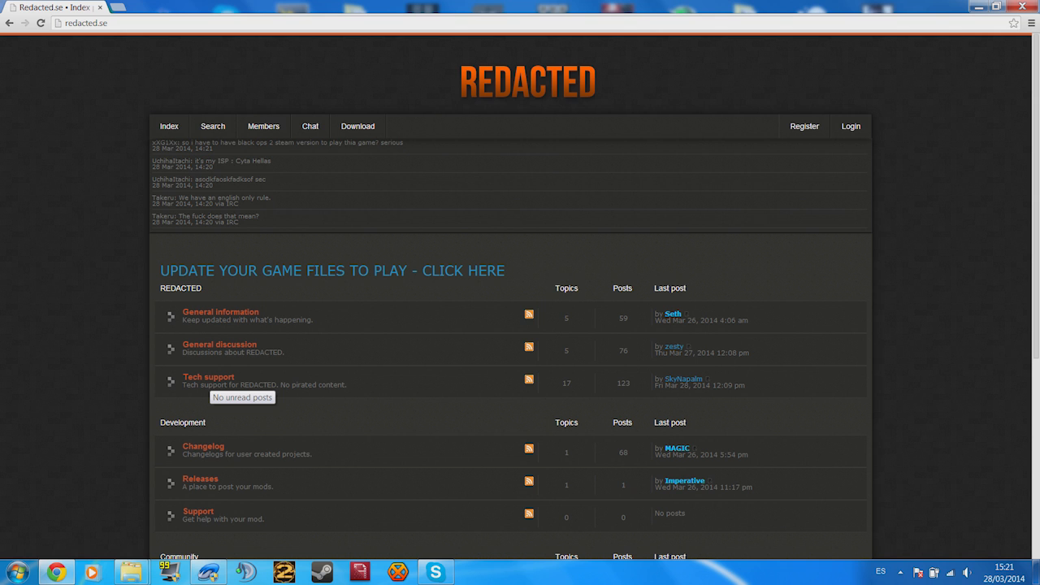
Step: Open the 'help fatal error' topic under the Tech support forum
click(208, 376)
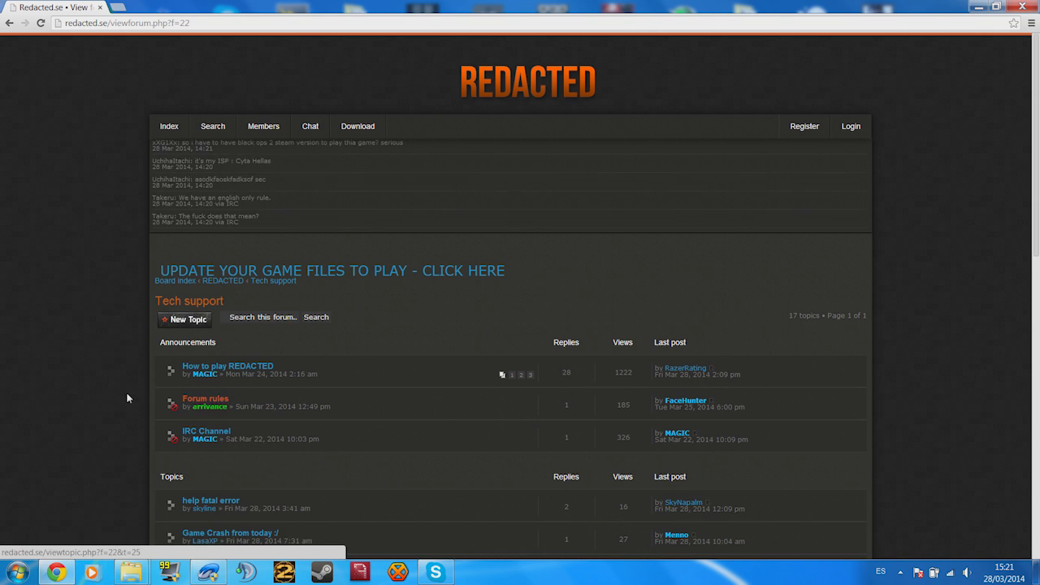
scroll(down, 3)
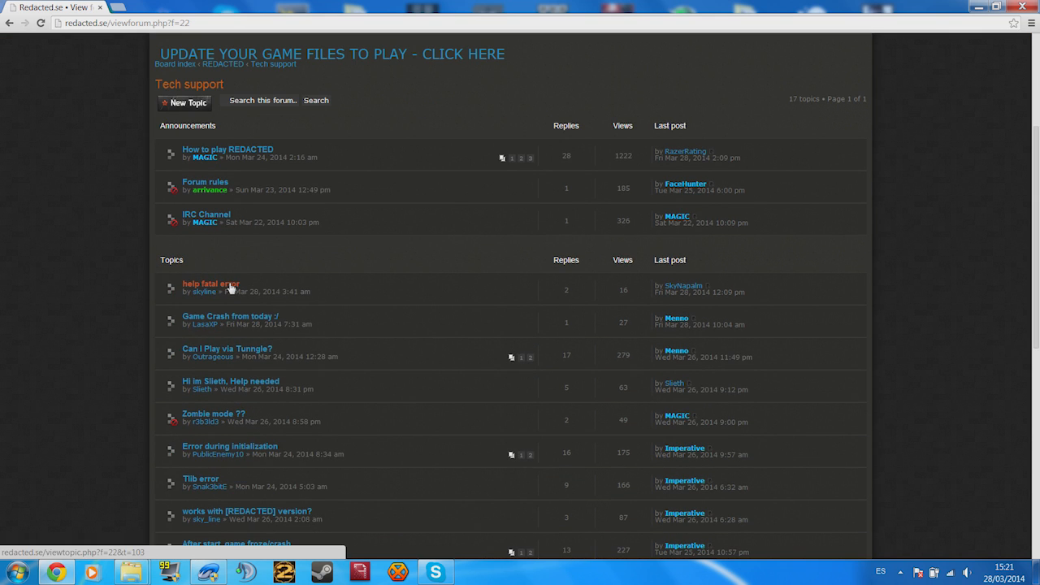
click(210, 283)
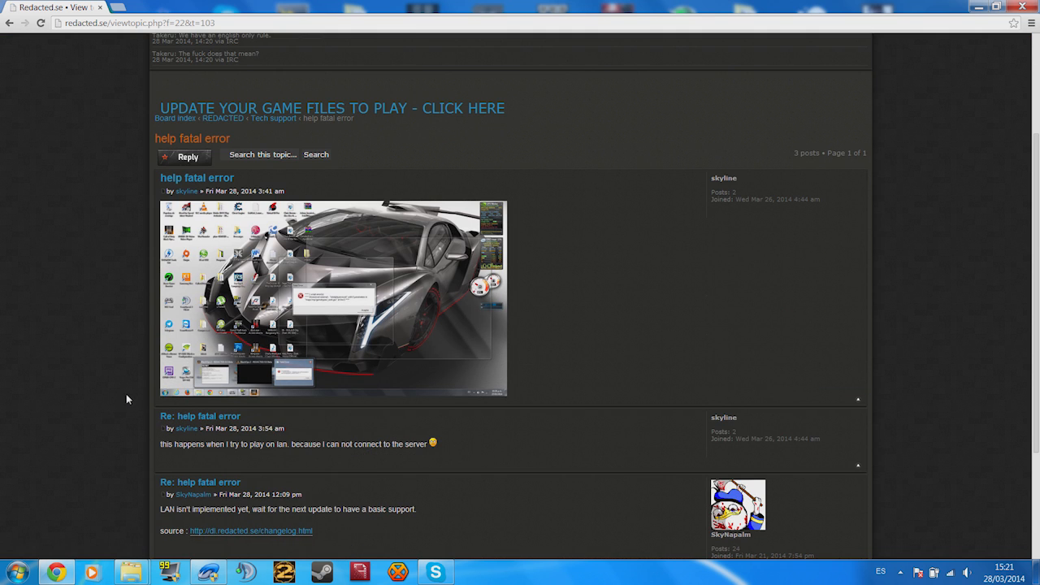
mouse_move(247, 346)
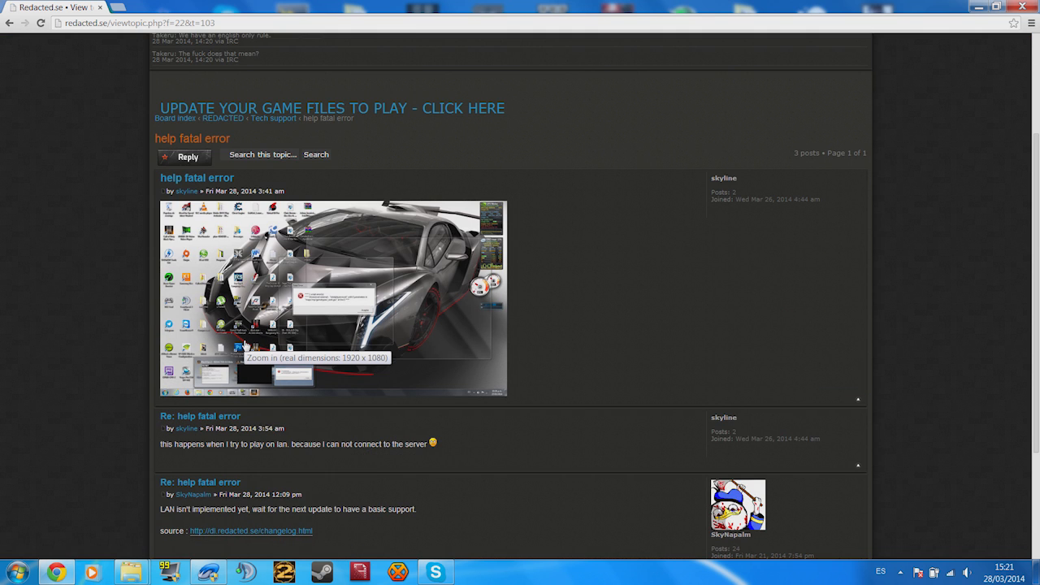